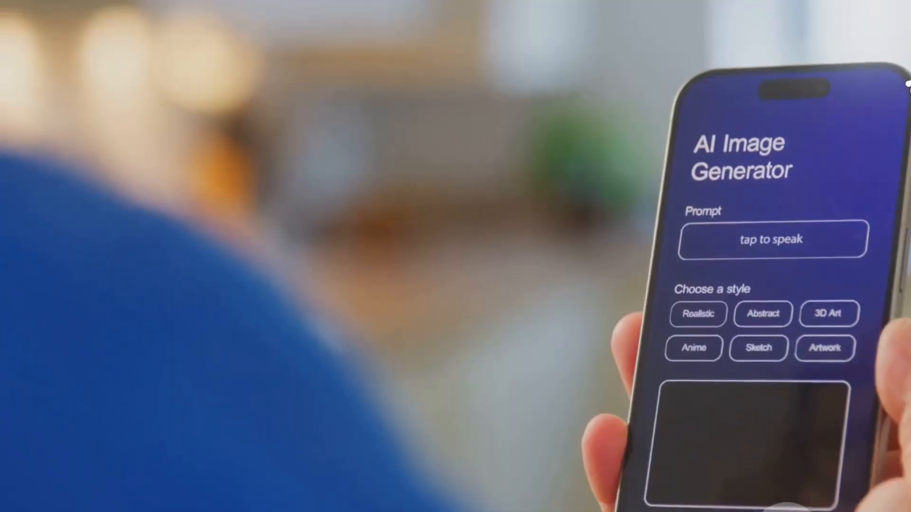
type("Y")
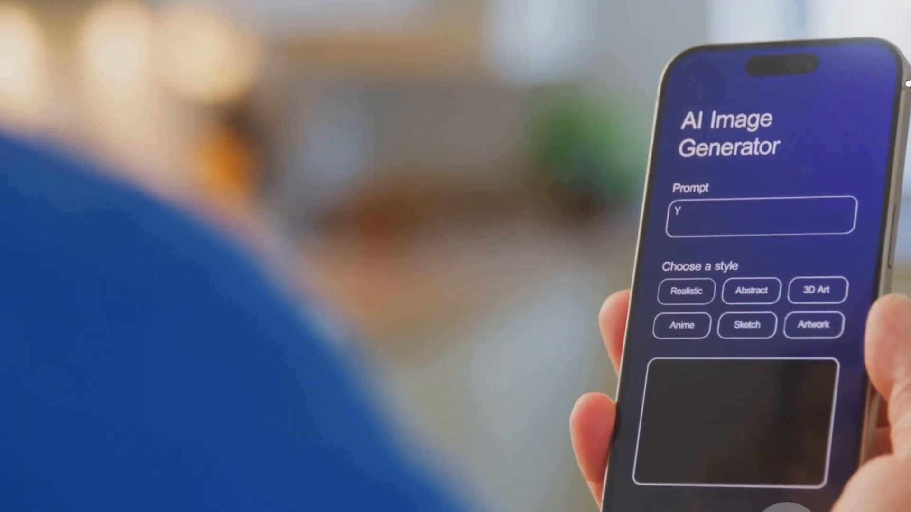
type("Young friends")
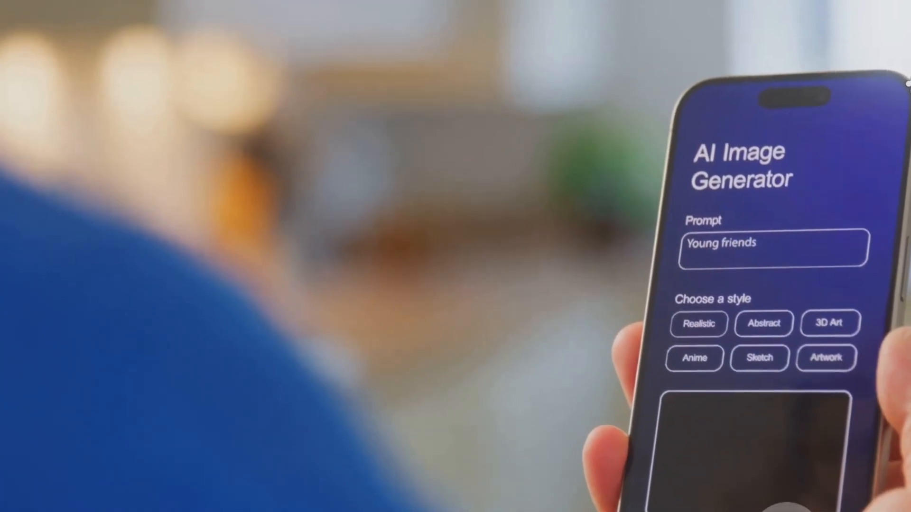